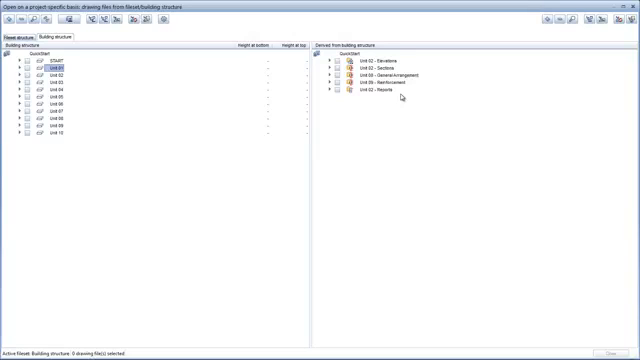
Step: Expand the derived Elevation node and select its elevation drawing file
click(332, 64)
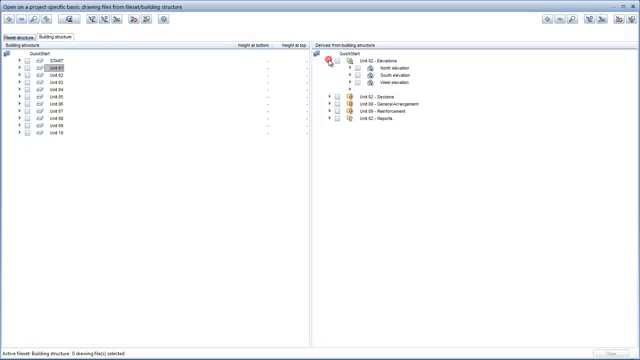
click(340, 72)
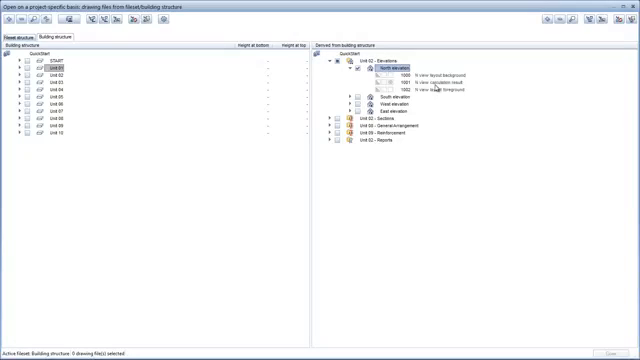
click(396, 82)
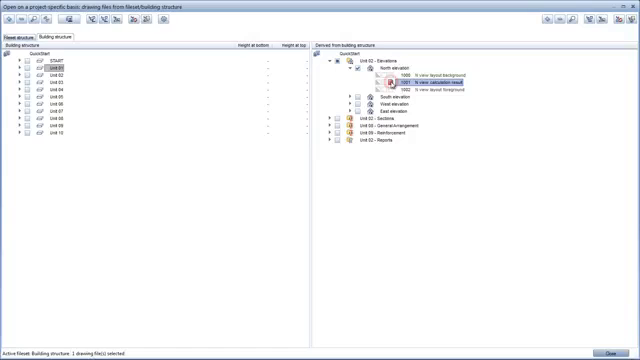
click(424, 80)
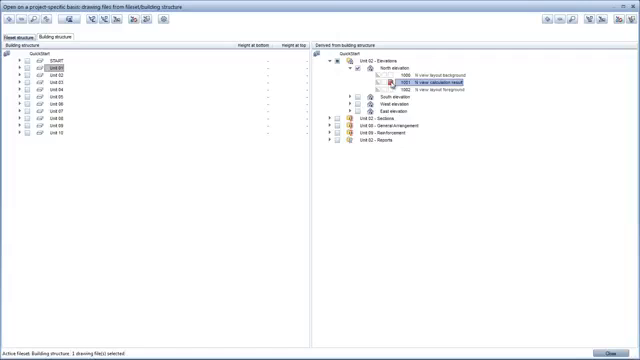
right_click(412, 80)
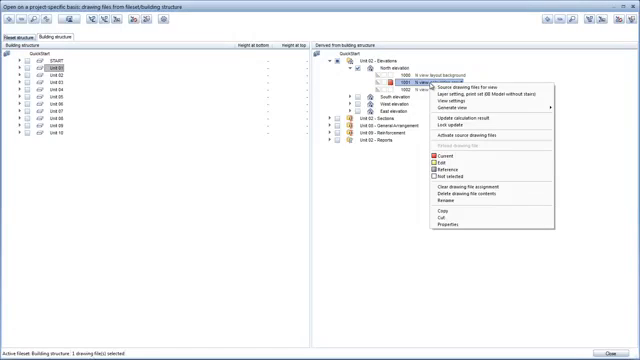
mouse_move(450, 102)
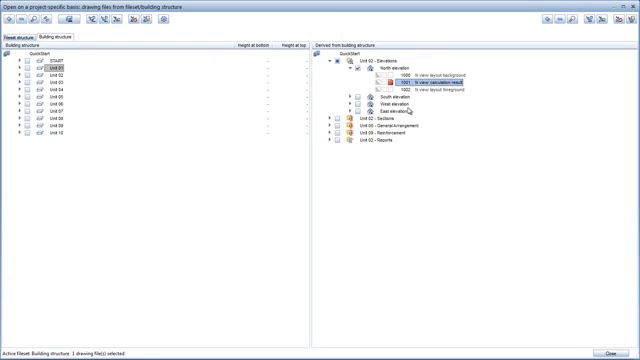
mouse_move(582, 314)
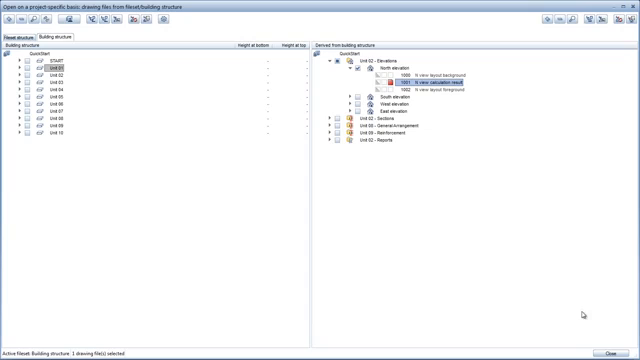
Step: Select the elevation's drawing files in the derived structure to open the facade elevation
double_click(412, 80)
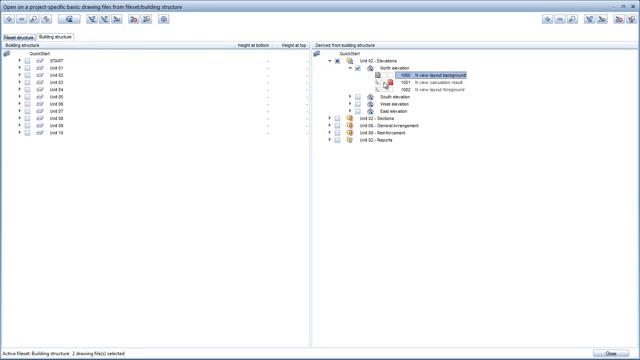
click(420, 80)
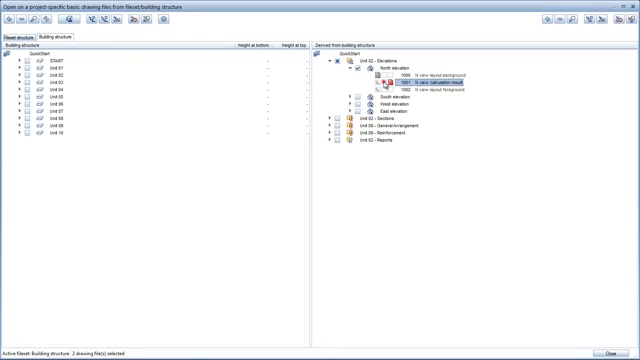
click(384, 82)
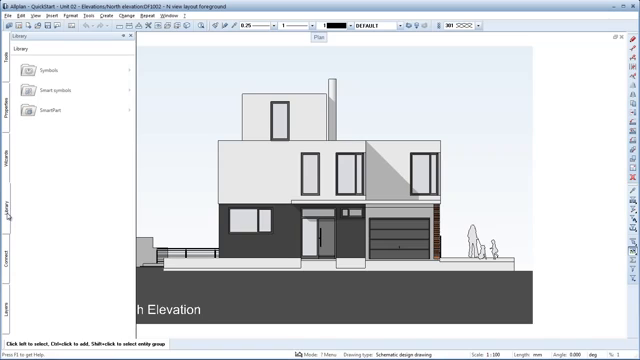
Step: Pick a person figure from the library's people symbols for the elevation
click(56, 88)
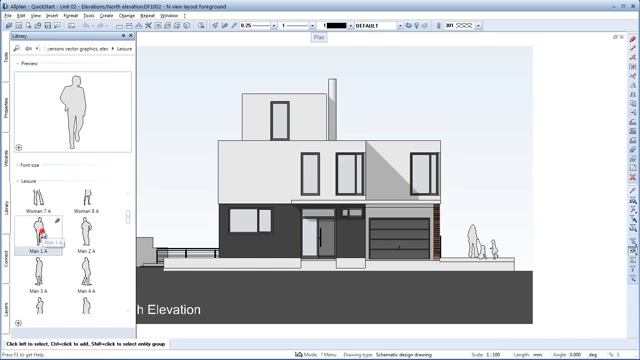
click(52, 226)
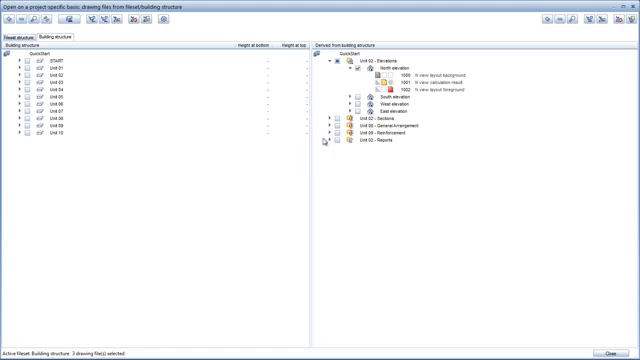
mouse_move(330, 140)
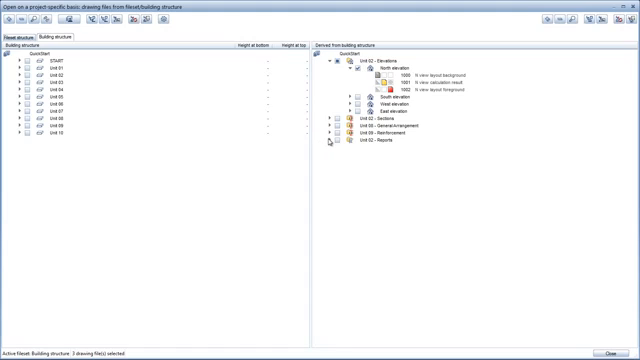
Step: Choose the room-groups area report from the building structure's report branch
click(330, 142)
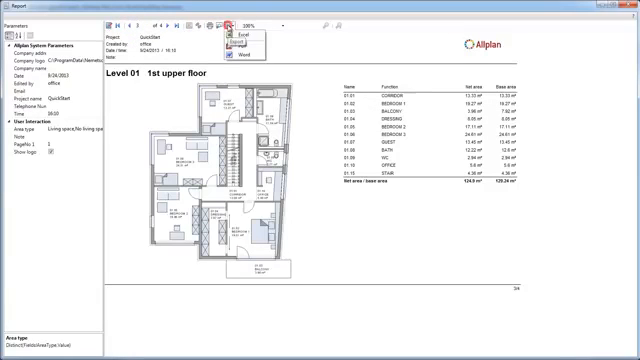
mouse_move(228, 50)
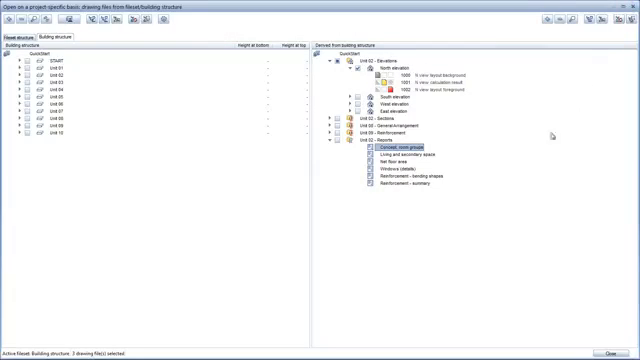
mouse_move(508, 212)
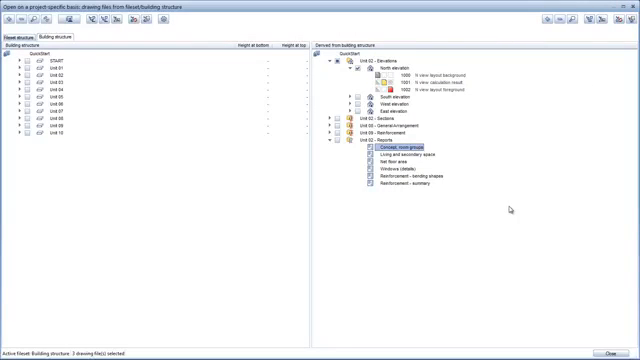